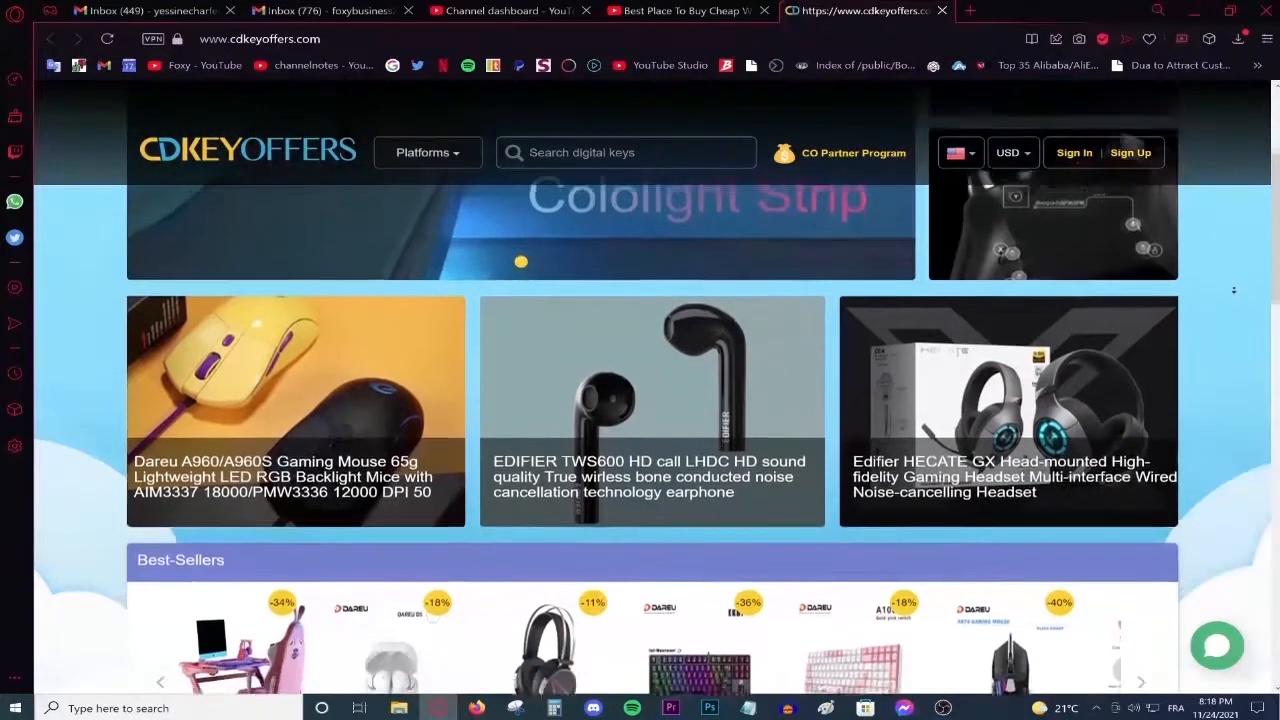
Enter the product key text 'Foxy', activate Windows and dismiss the confirmation
scroll(down, 3)
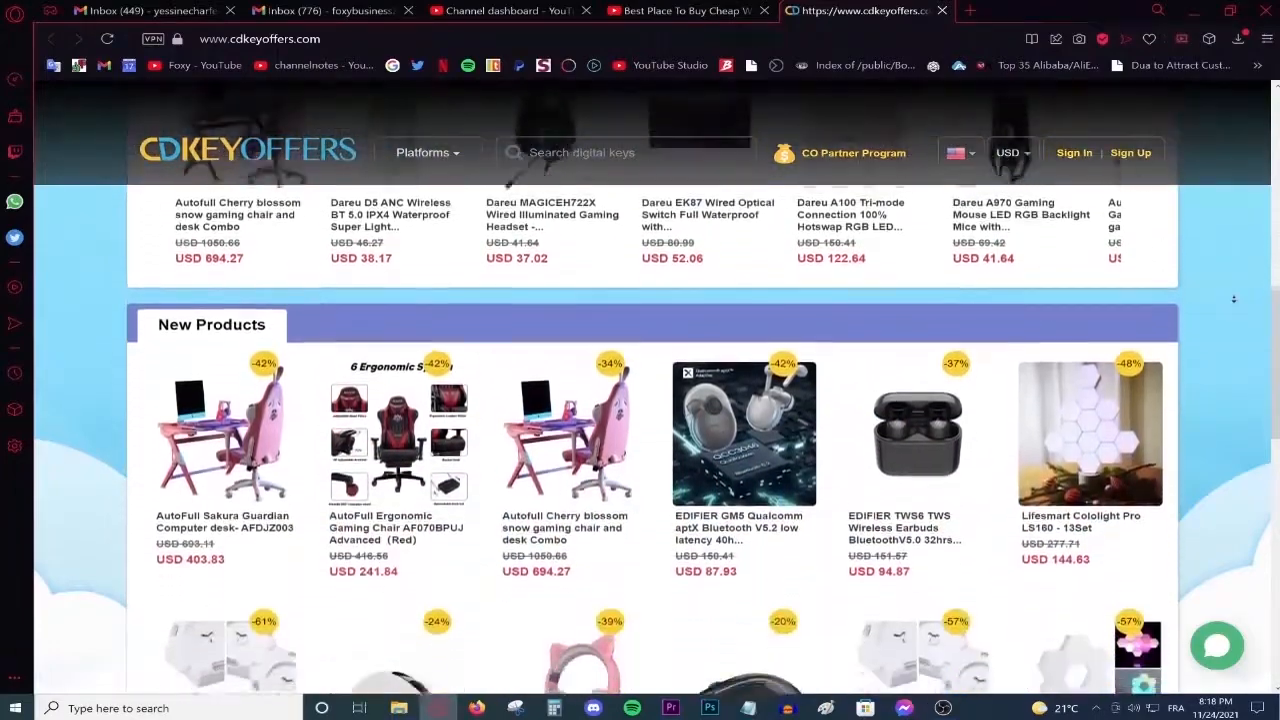
scroll(down, 3)
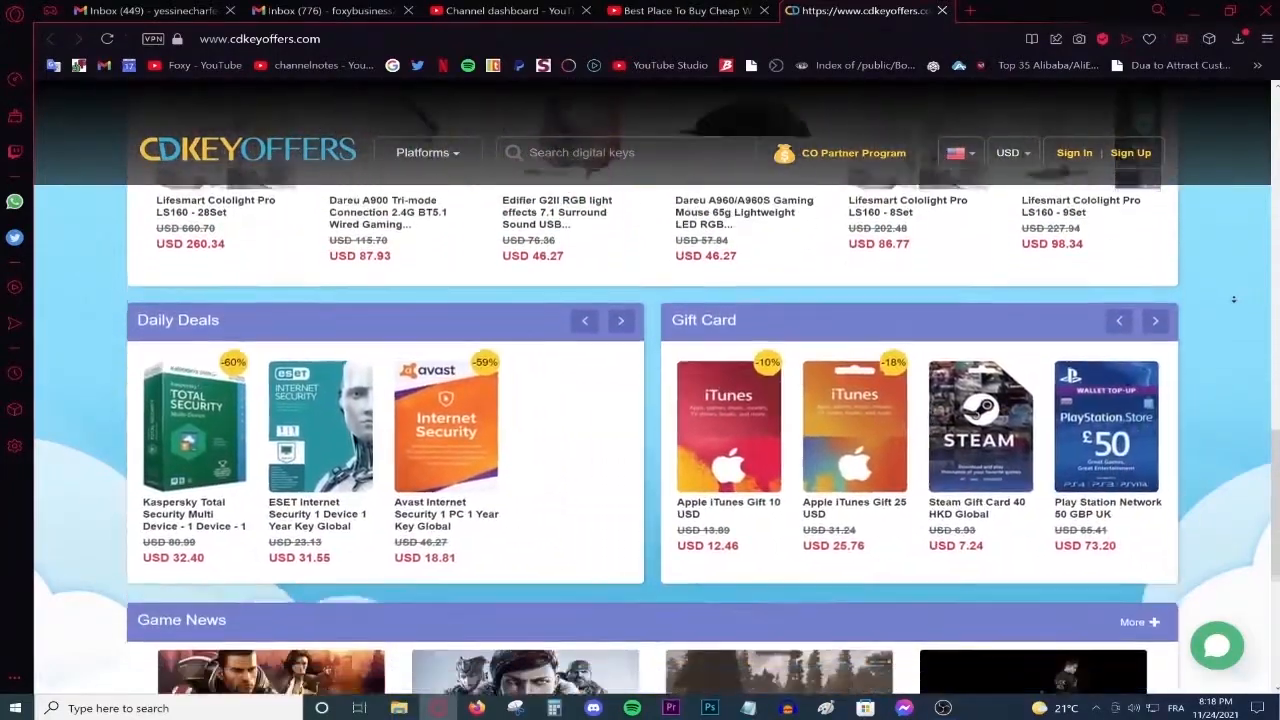
scroll(down, 3)
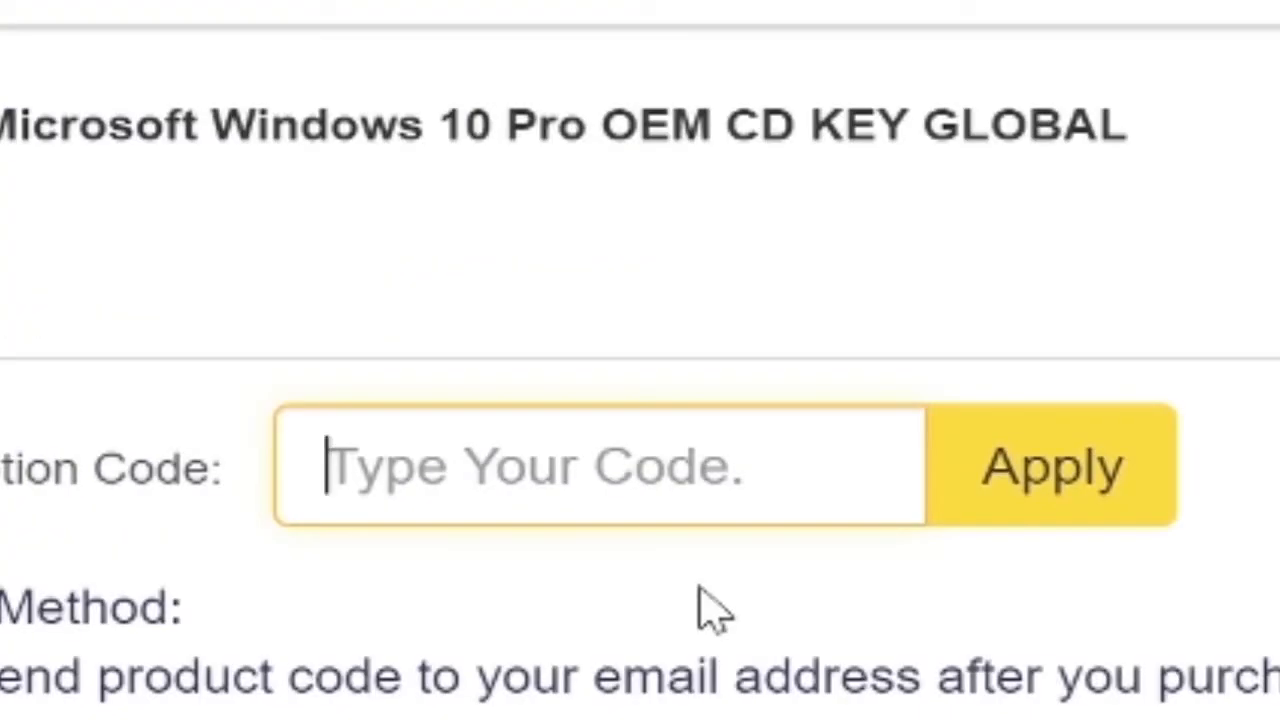
text(Foxy)
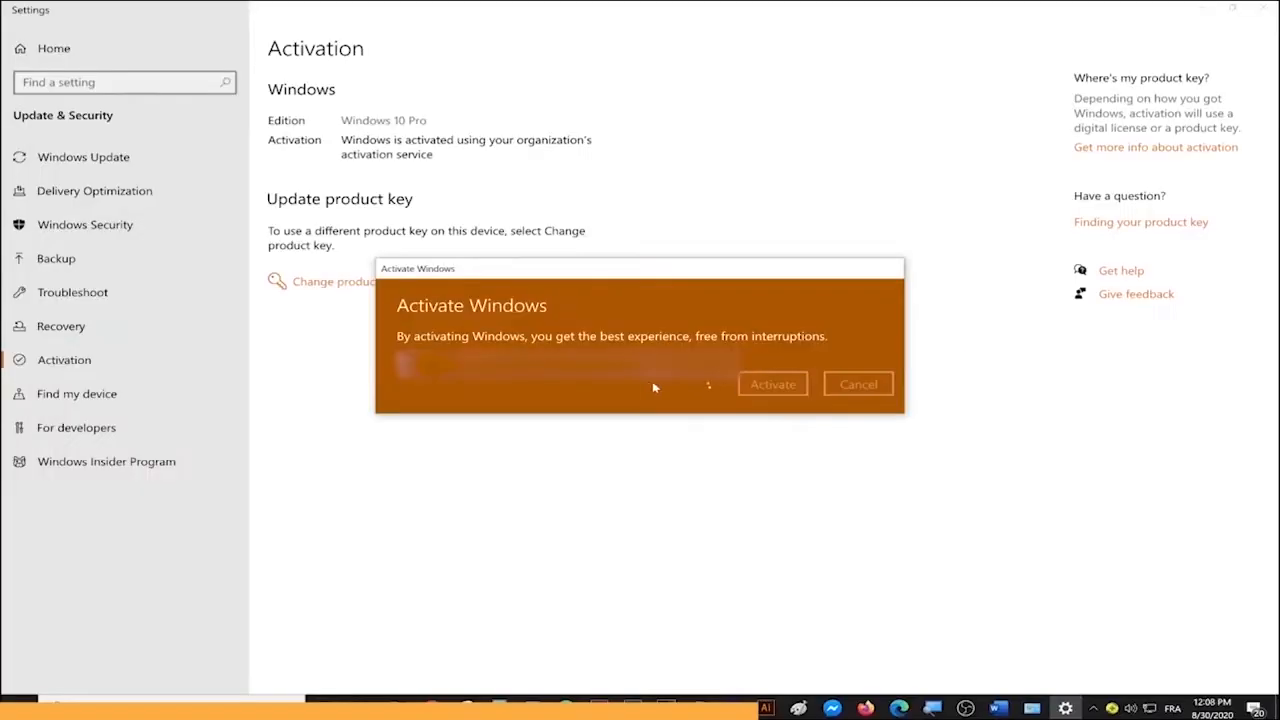
click(772, 384)
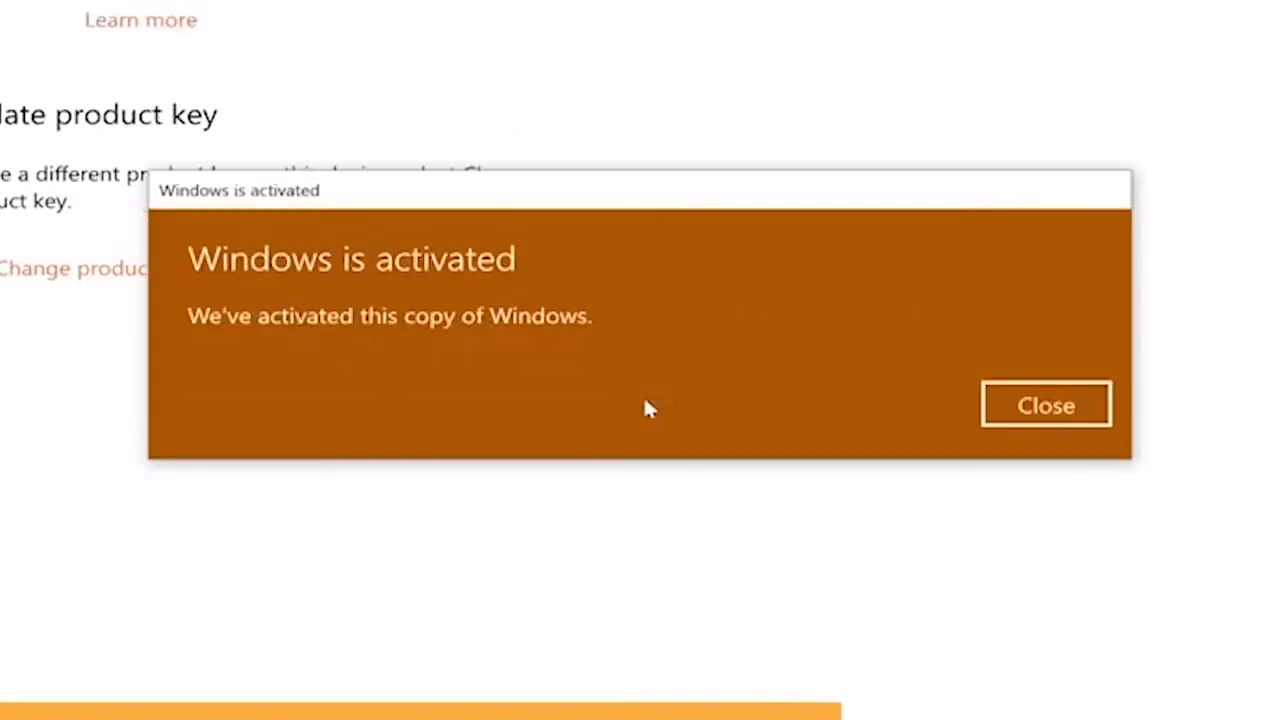
click(1044, 404)
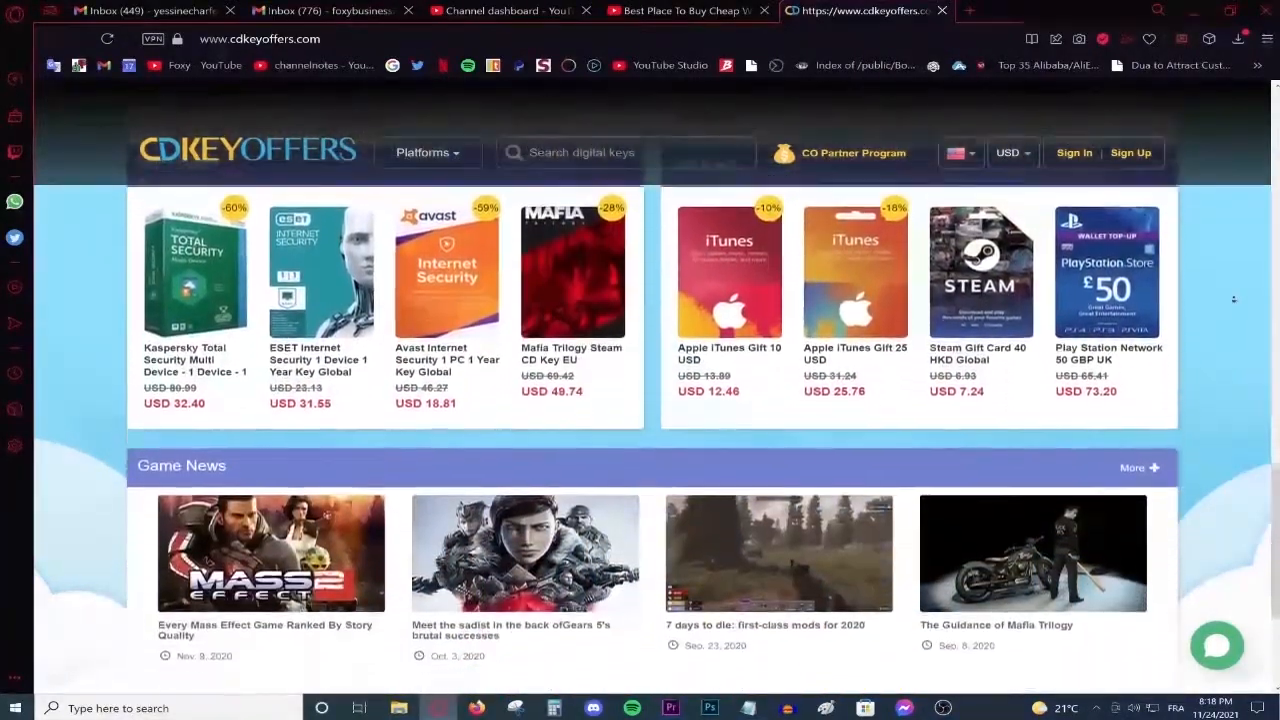
Start the MEGA download of the 14.7 MB x360ce.exe file
scroll(down, 3)
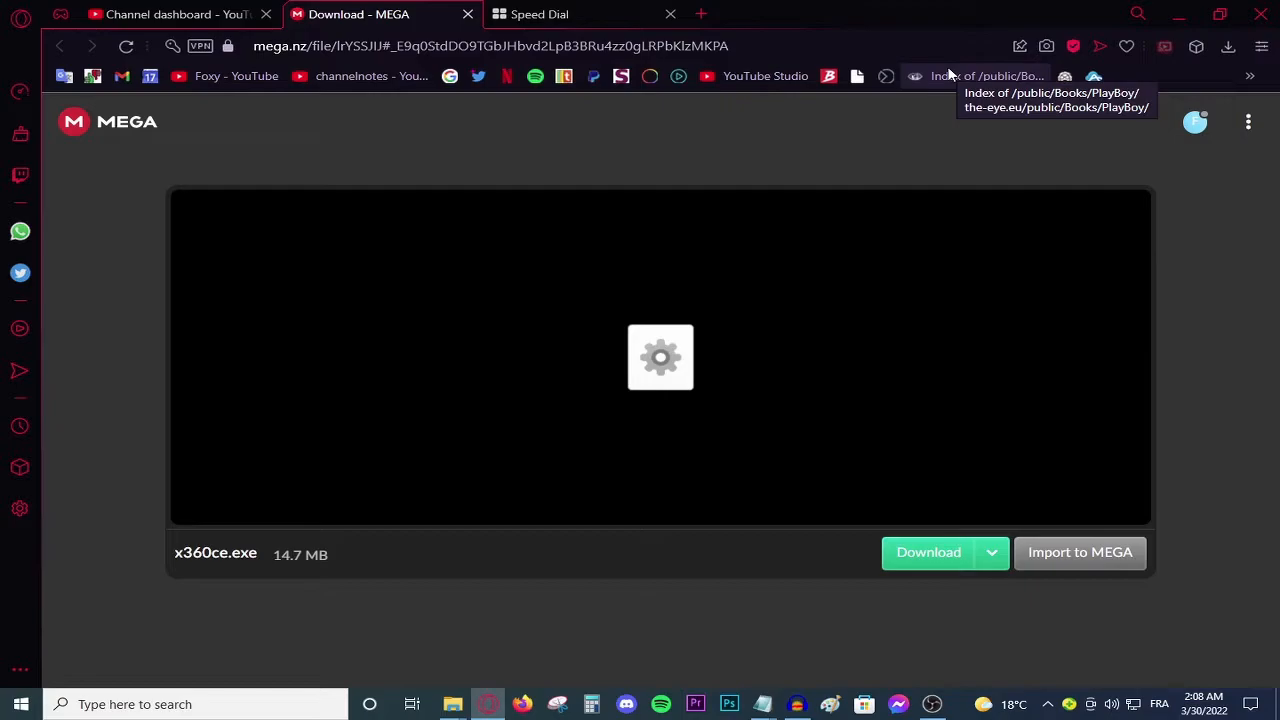
mouse_move(984, 76)
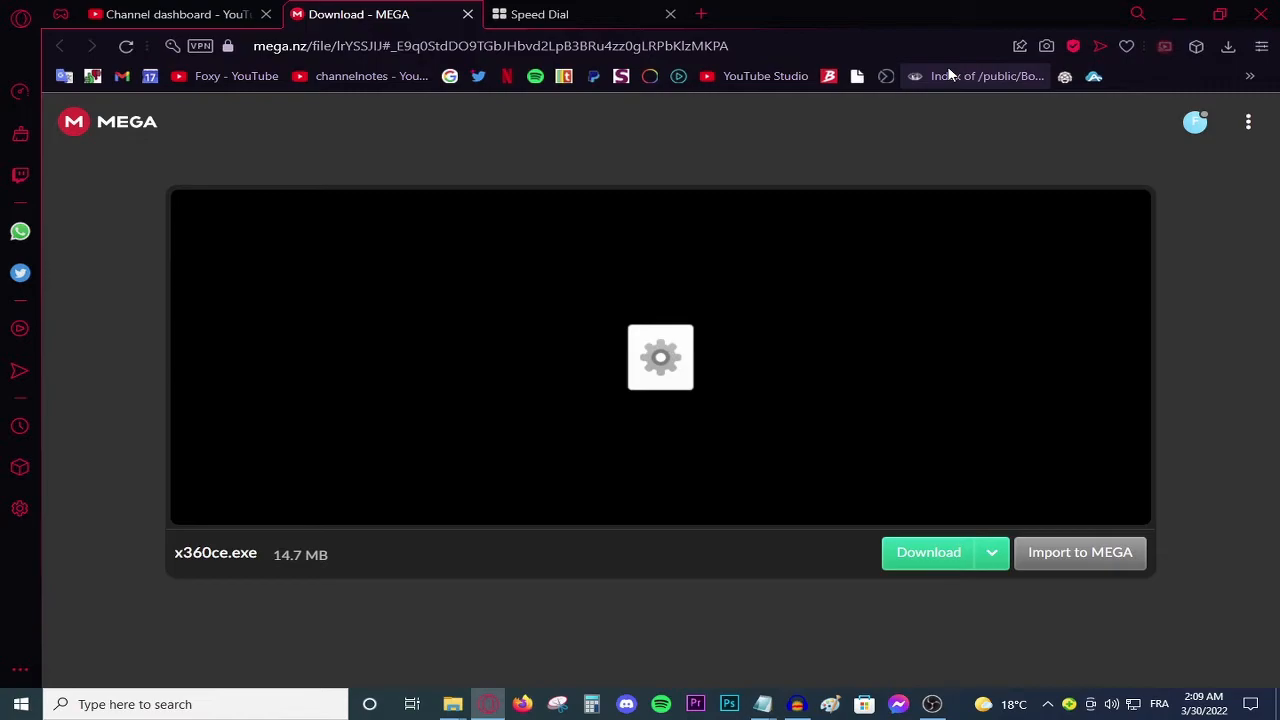
mouse_move(292, 580)
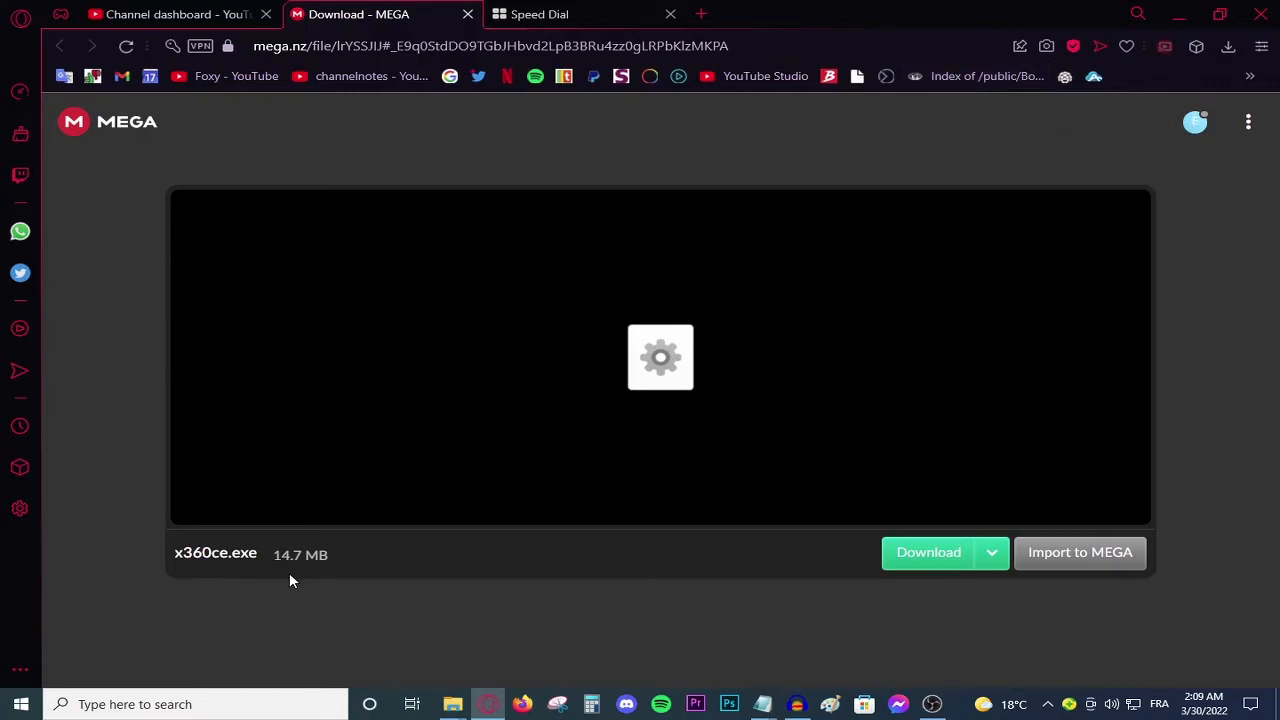
click(928, 552)
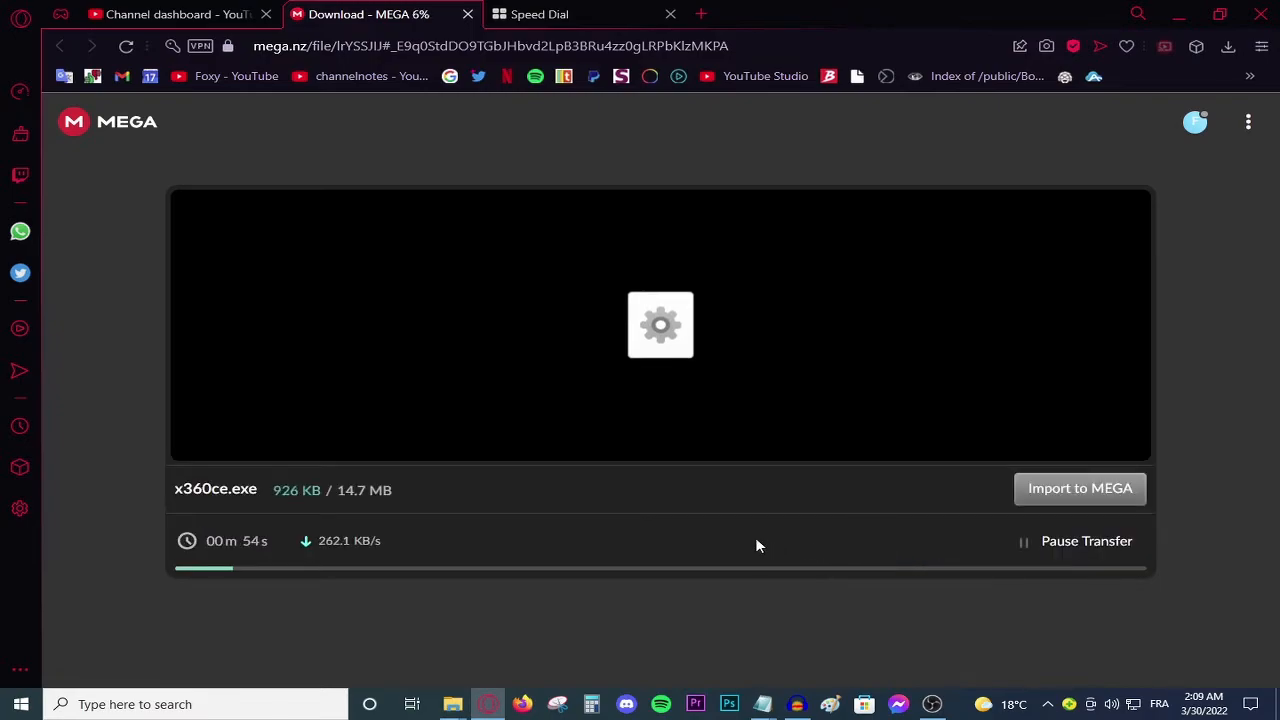
Save x360ce.exe into Downloads and show the browser's completed downloads list
click(490, 46)
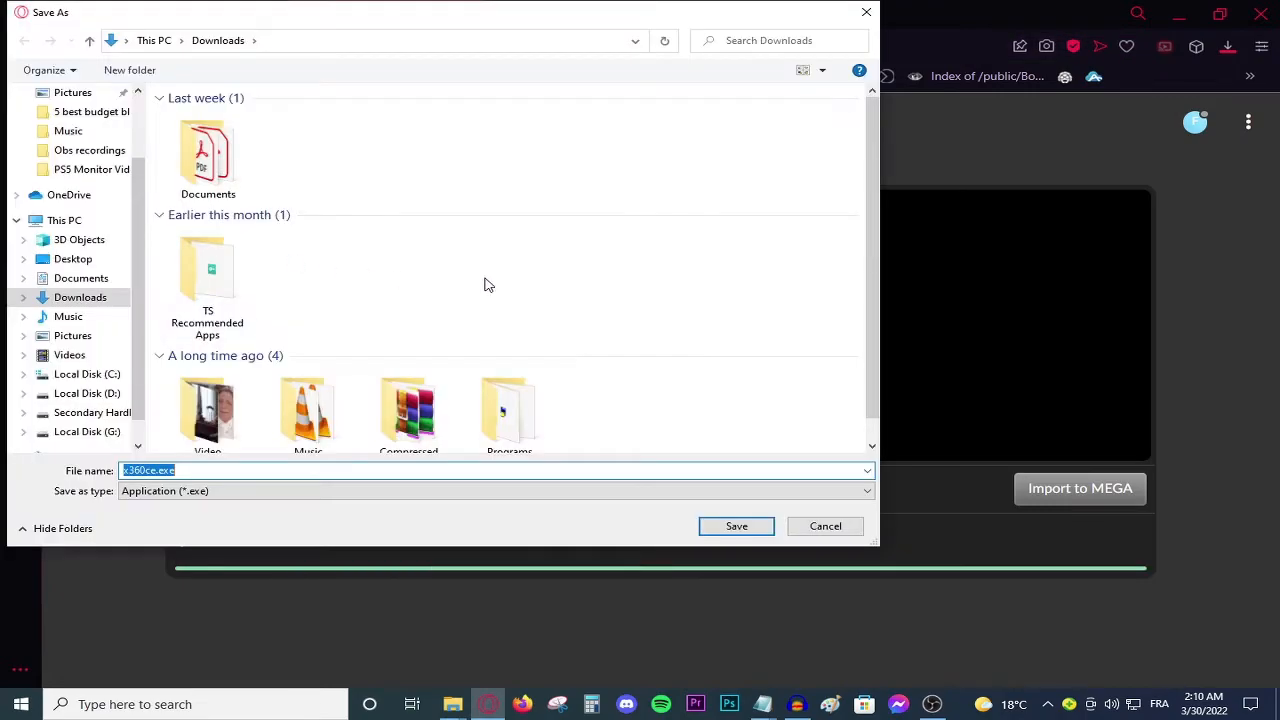
mouse_move(420, 288)
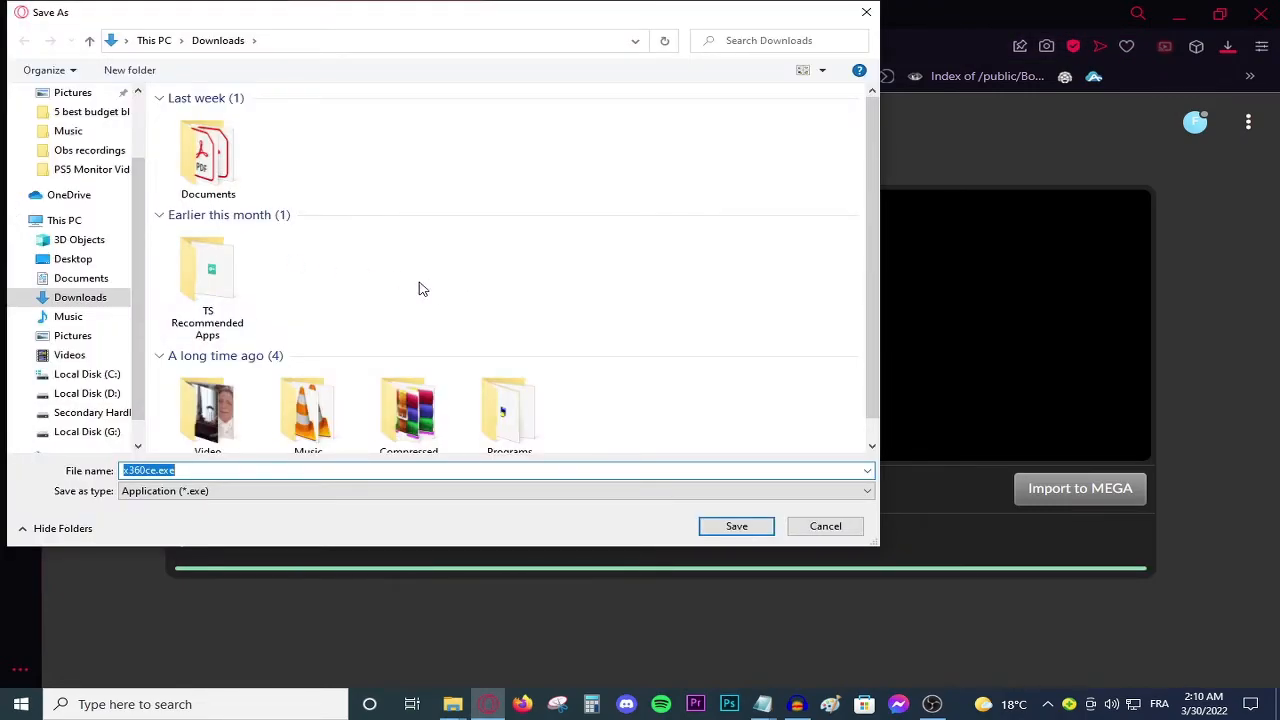
click(736, 526)
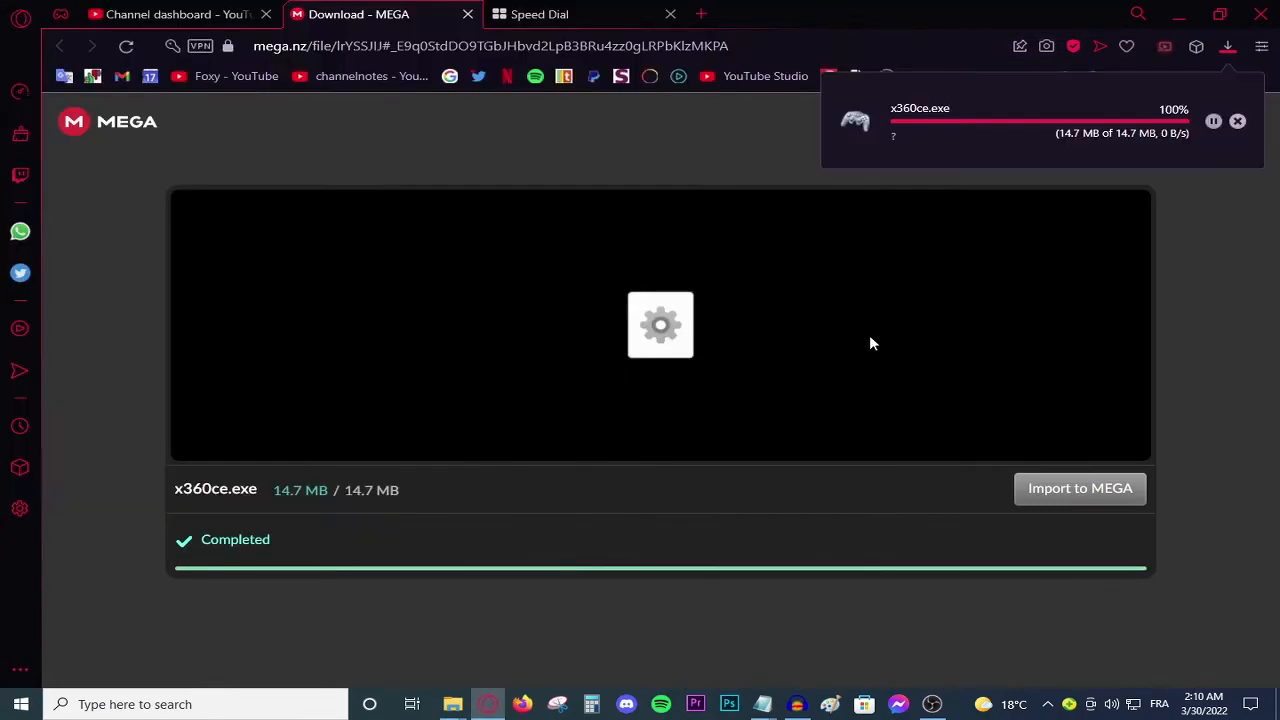
click(1228, 46)
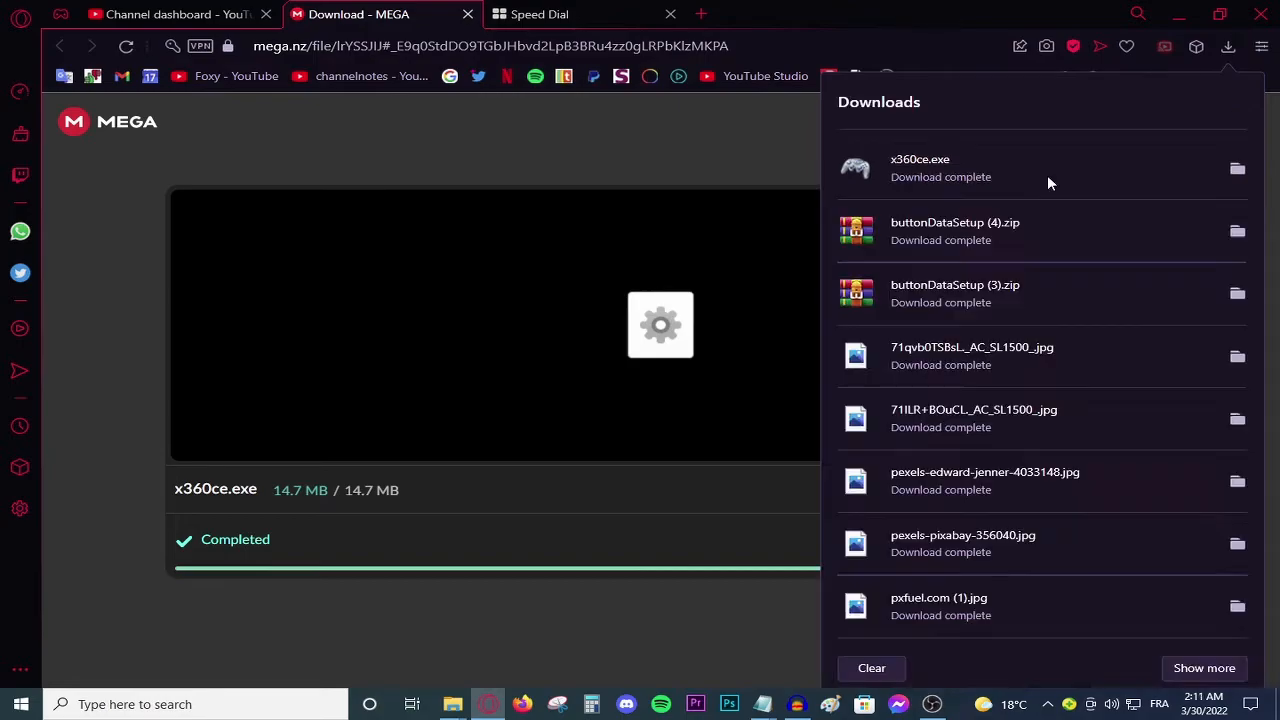
mouse_move(958, 176)
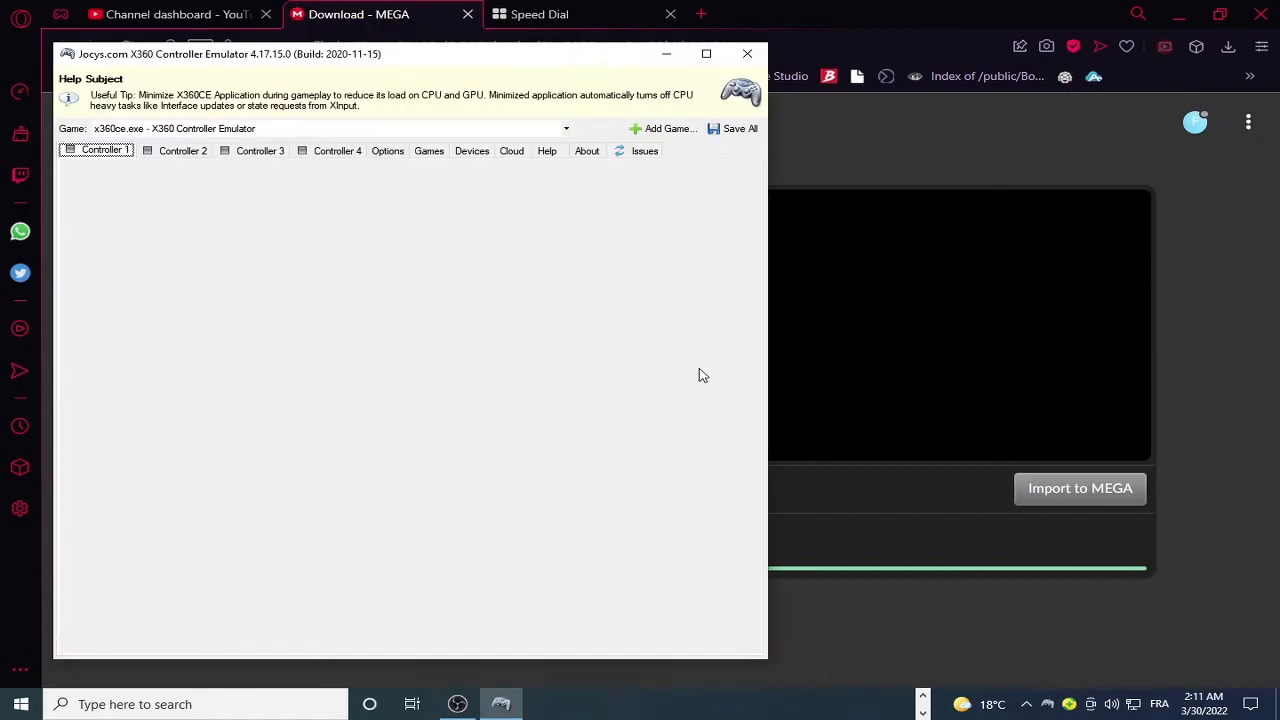
mouse_move(612, 182)
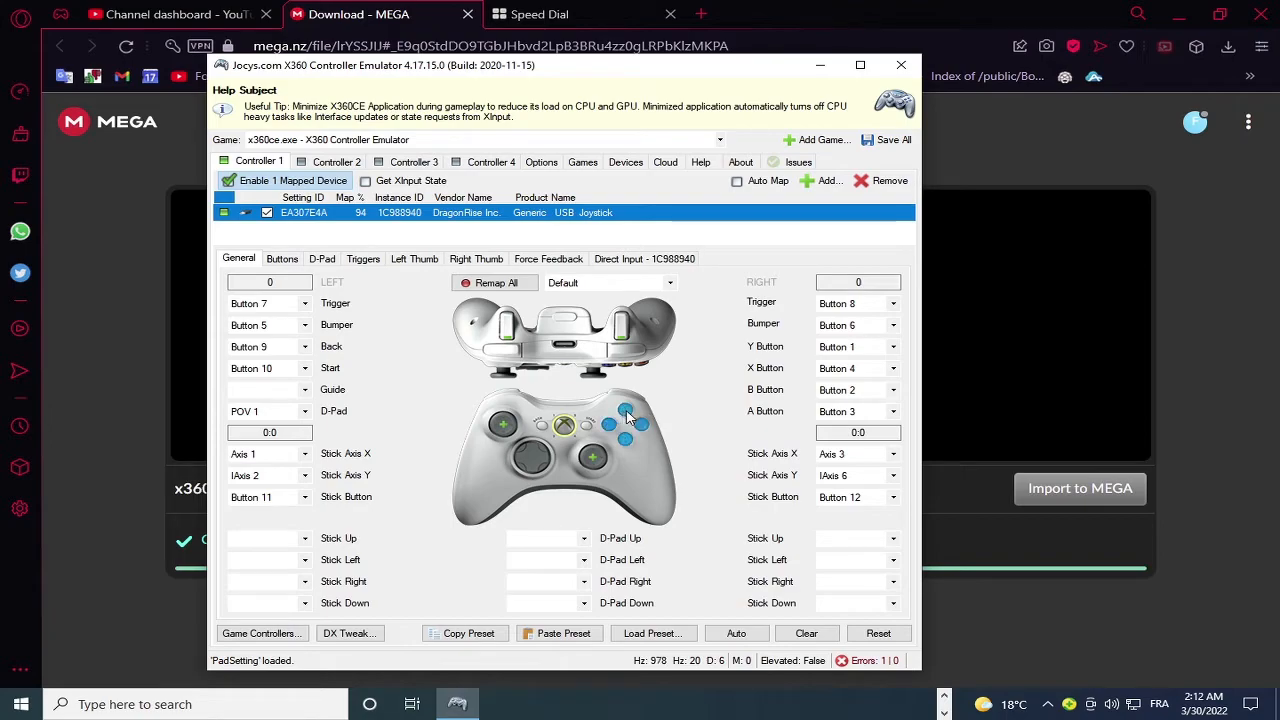
Run Remap All on the Generic USB Joystick for Controller 1, stop recording, then hide x360ce
click(494, 282)
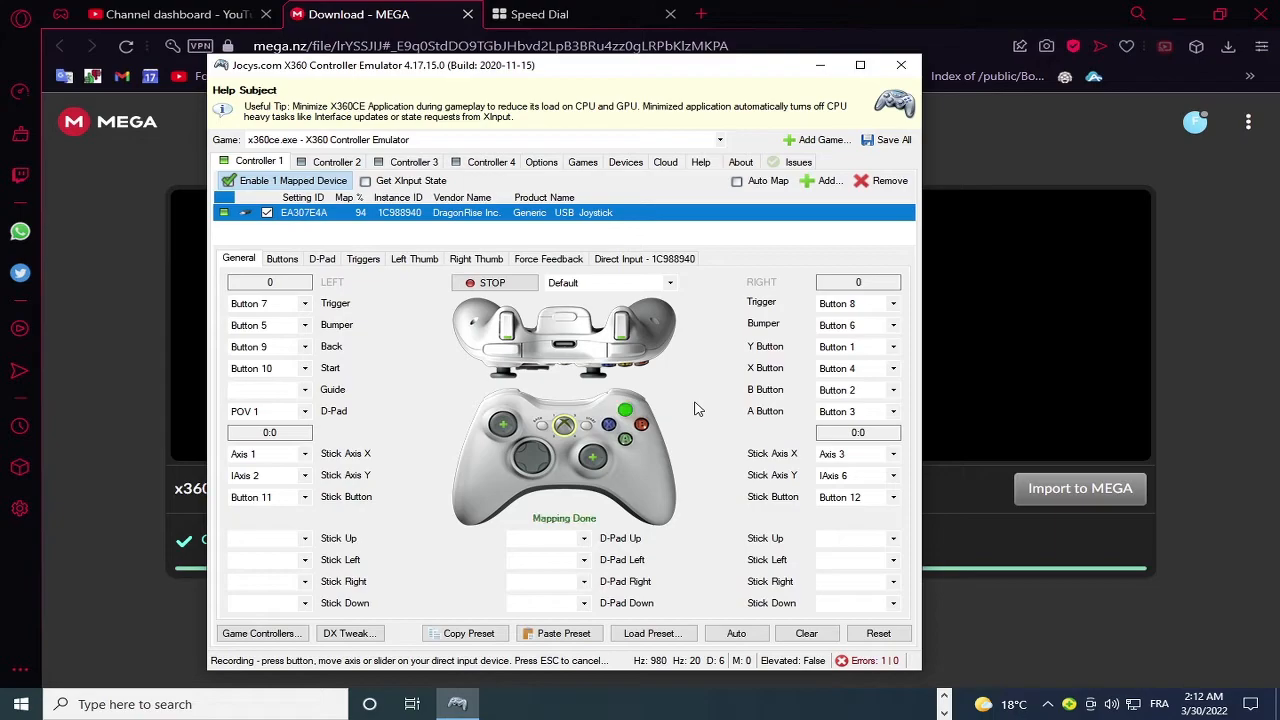
click(492, 282)
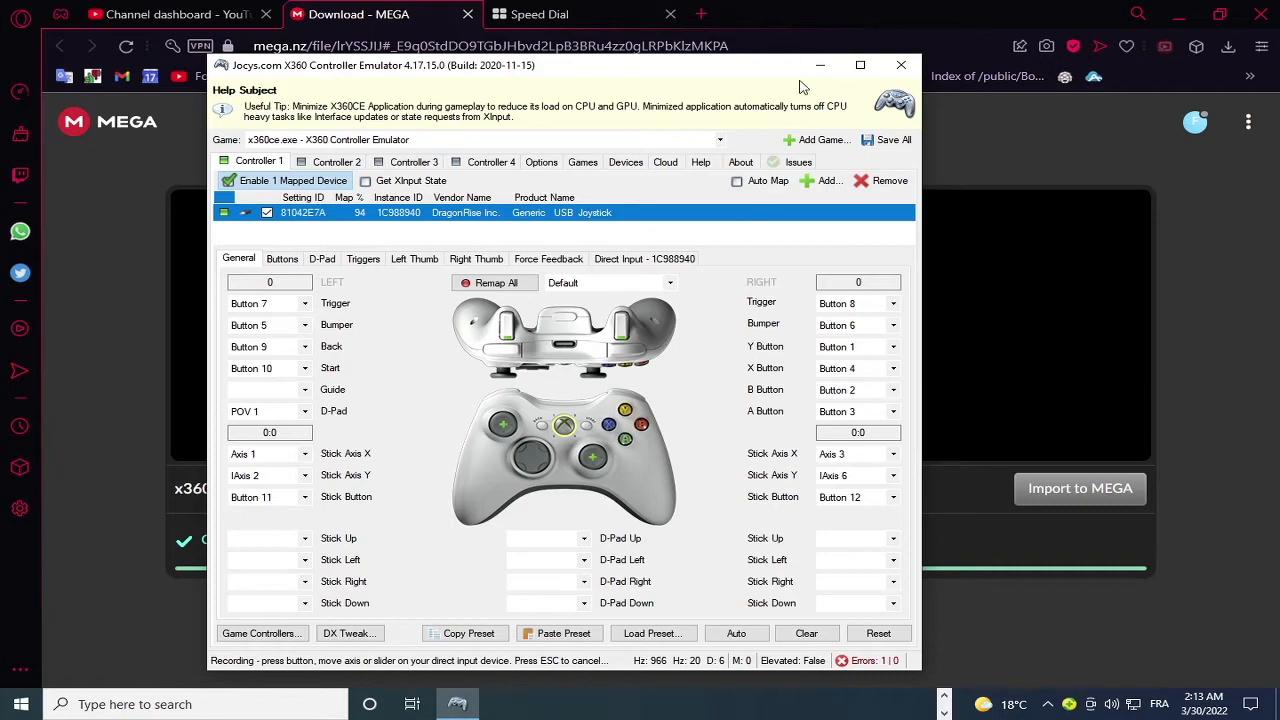
click(900, 64)
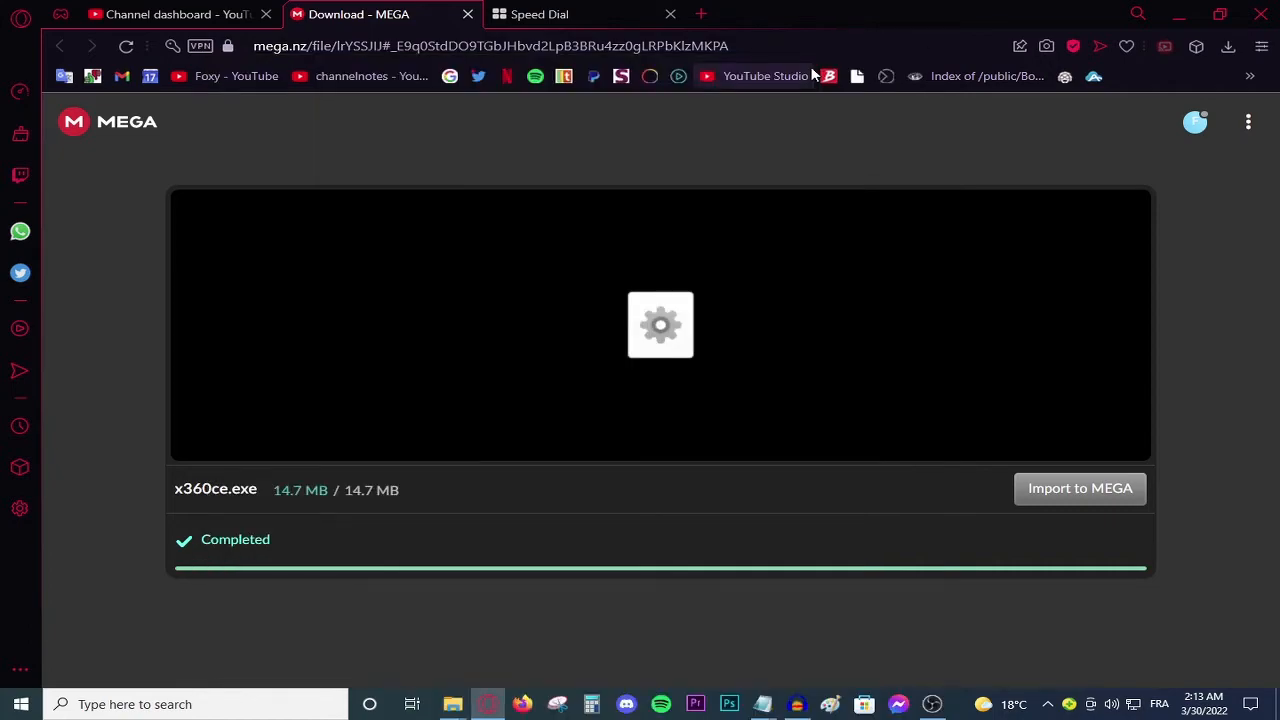